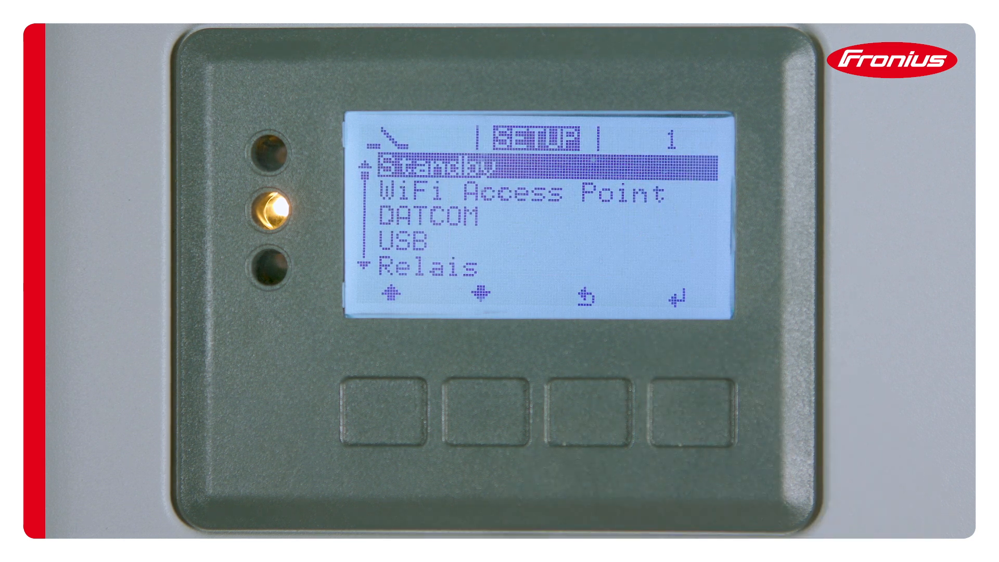
Step: Activate the inverter's WiFi Access Point from its SETUP menu
left_click(481, 296)
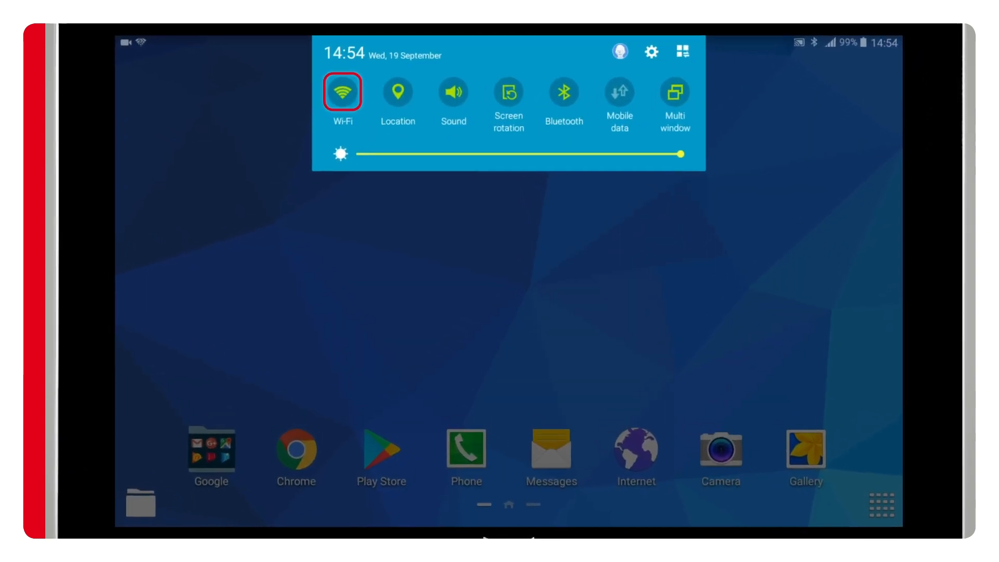
left_click(342, 92)
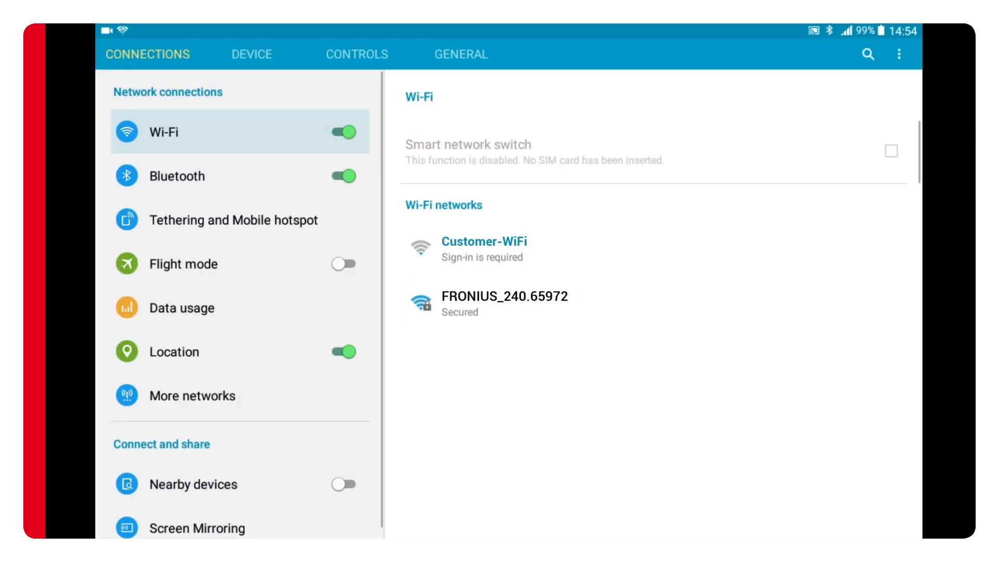
left_click(504, 296)
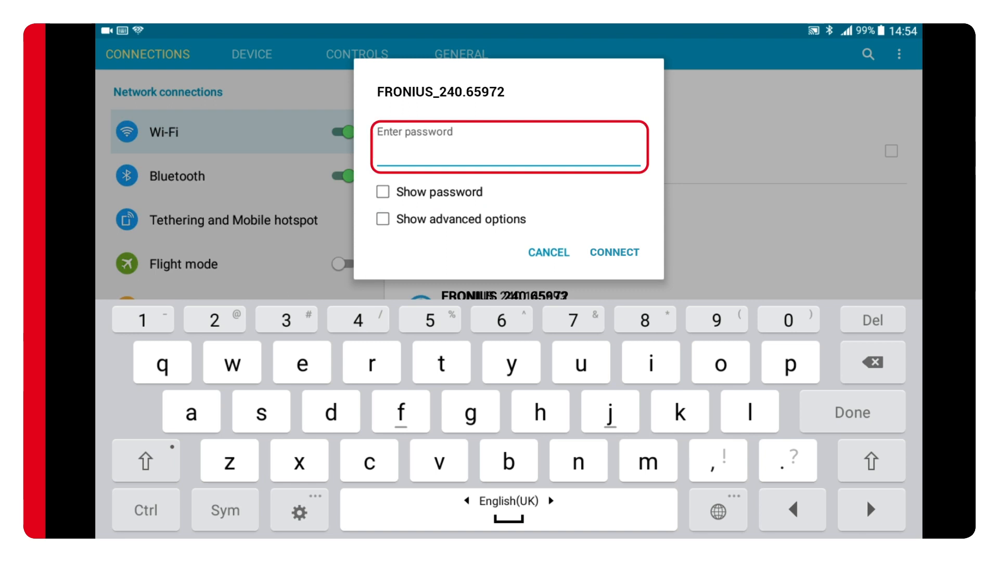
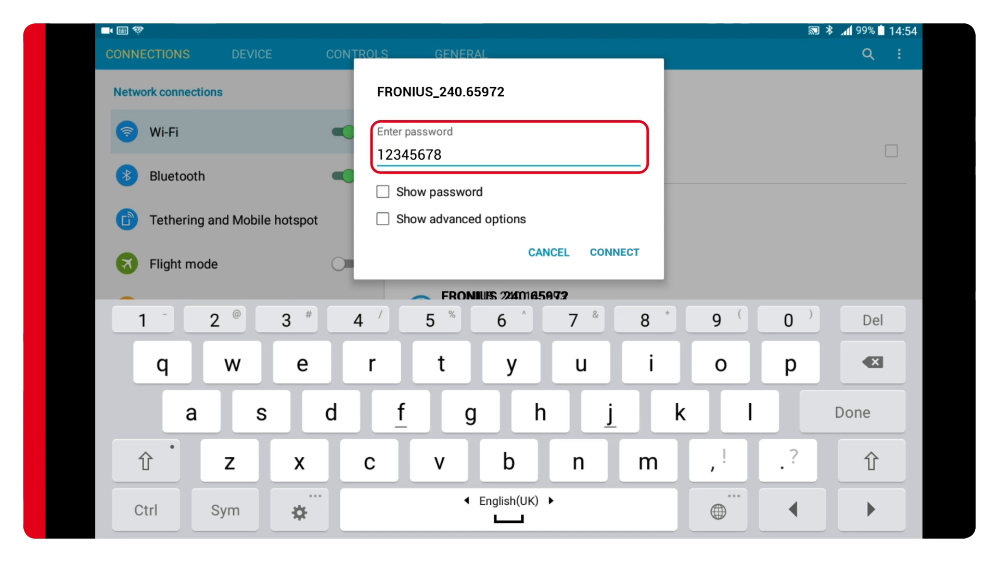
left_click(615, 252)
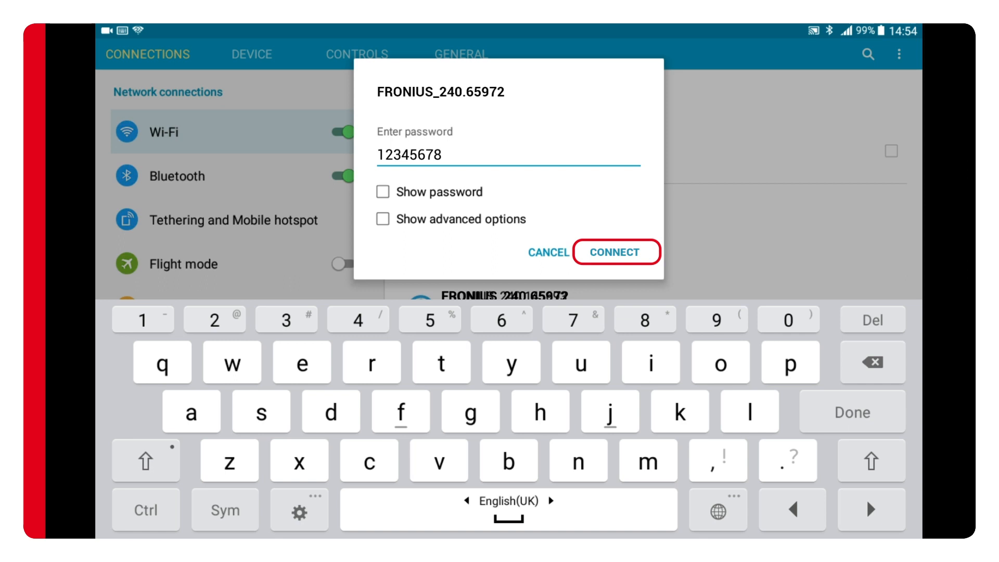
left_click(614, 251)
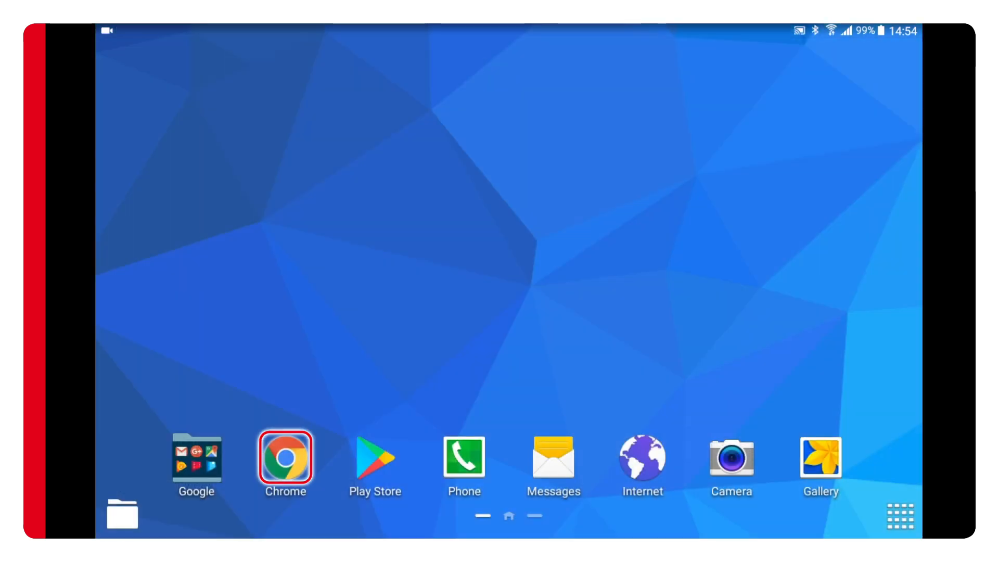
left_click(285, 462)
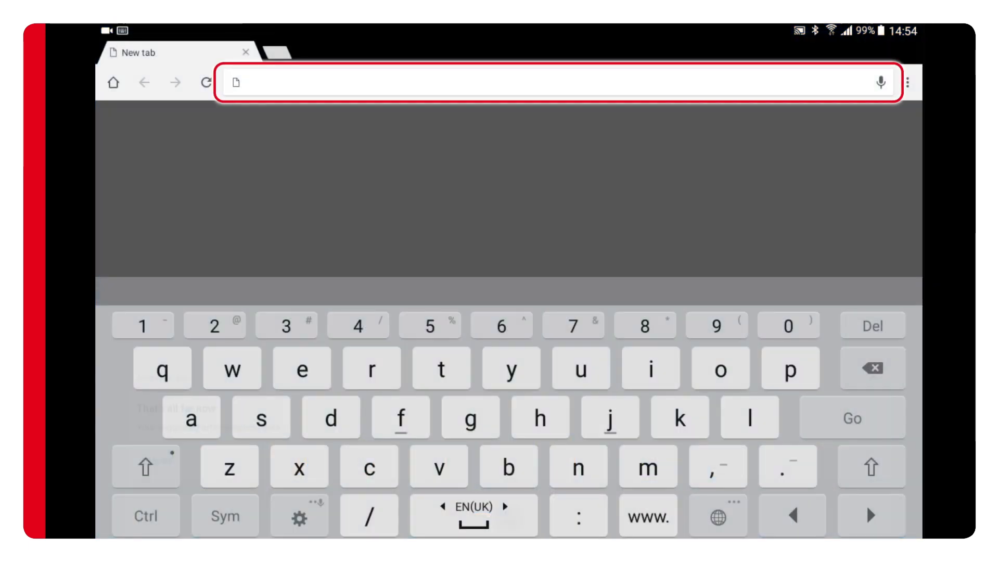
type("http://datama")
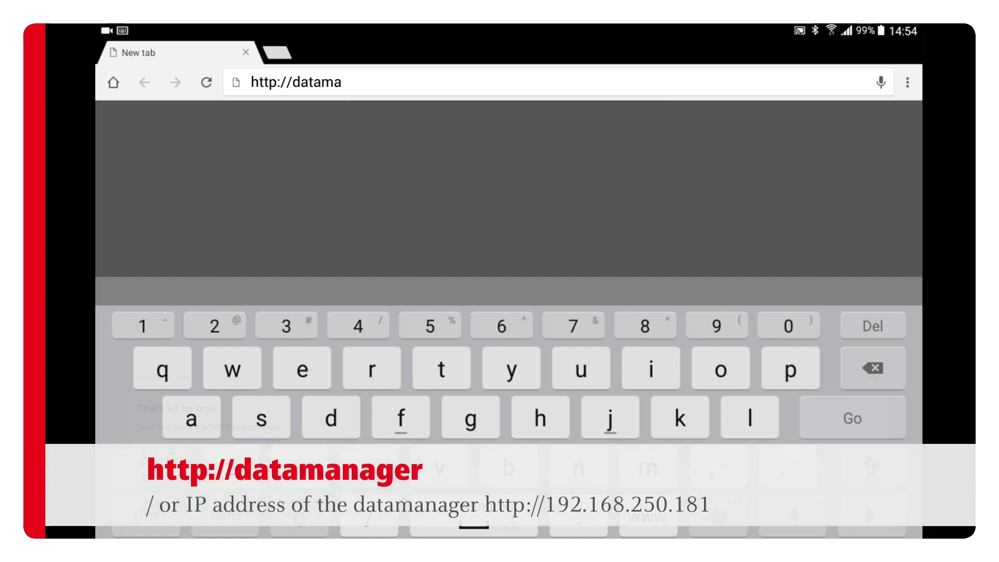
type("nager")
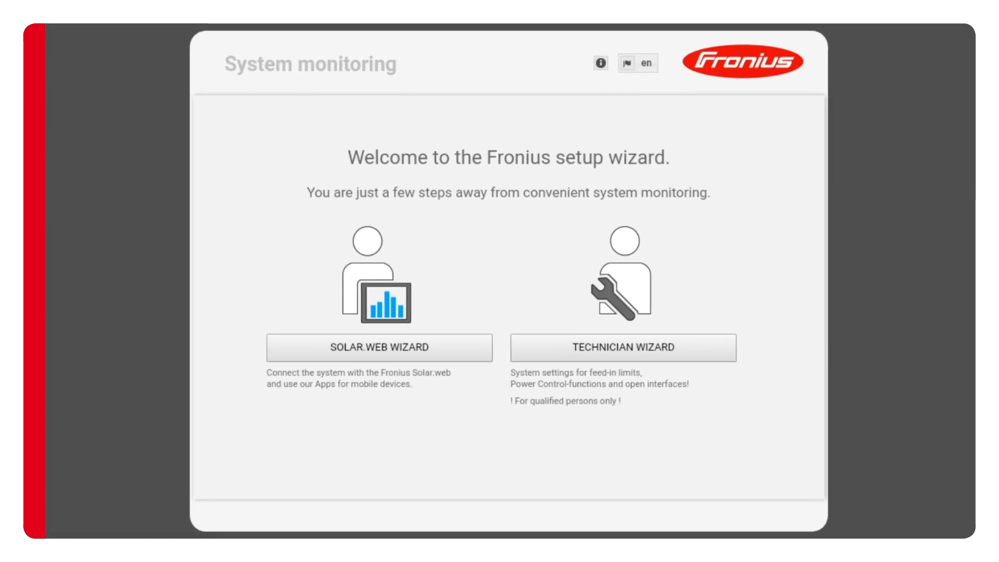
left_click(378, 347)
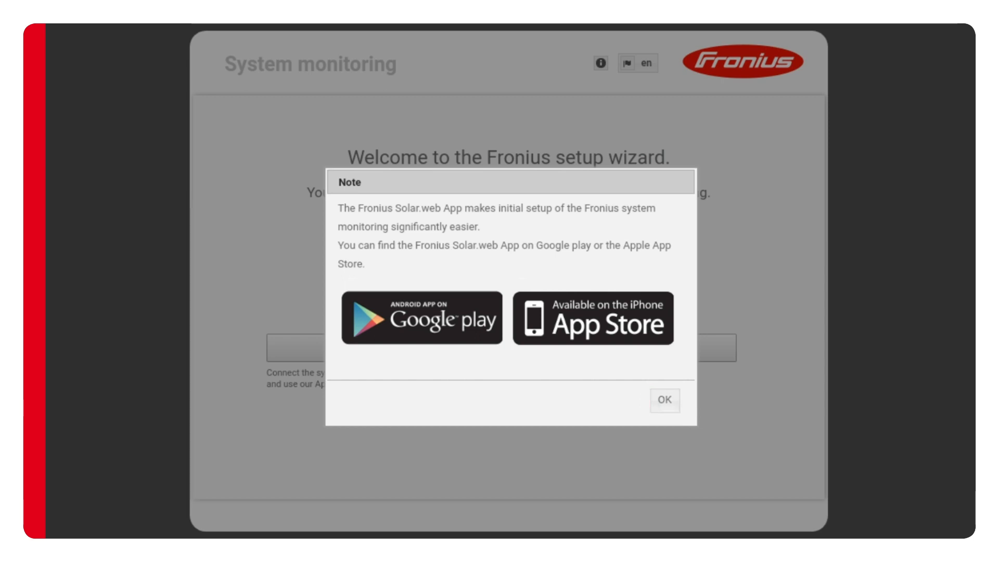
left_click(664, 400)
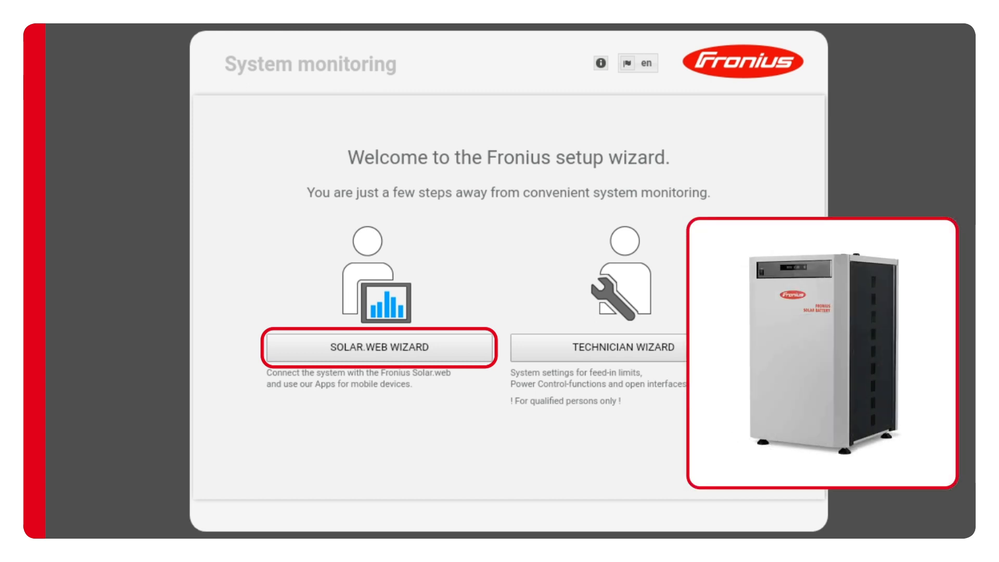
Step: Start the Solar.web wizard and name the system 'Name - system owner'
left_click(379, 347)
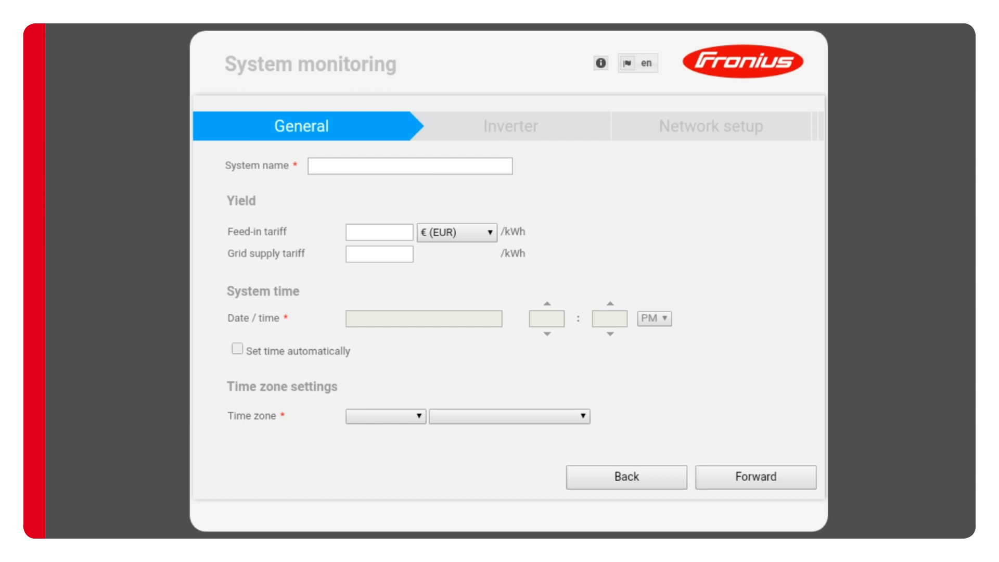
left_click(410, 166)
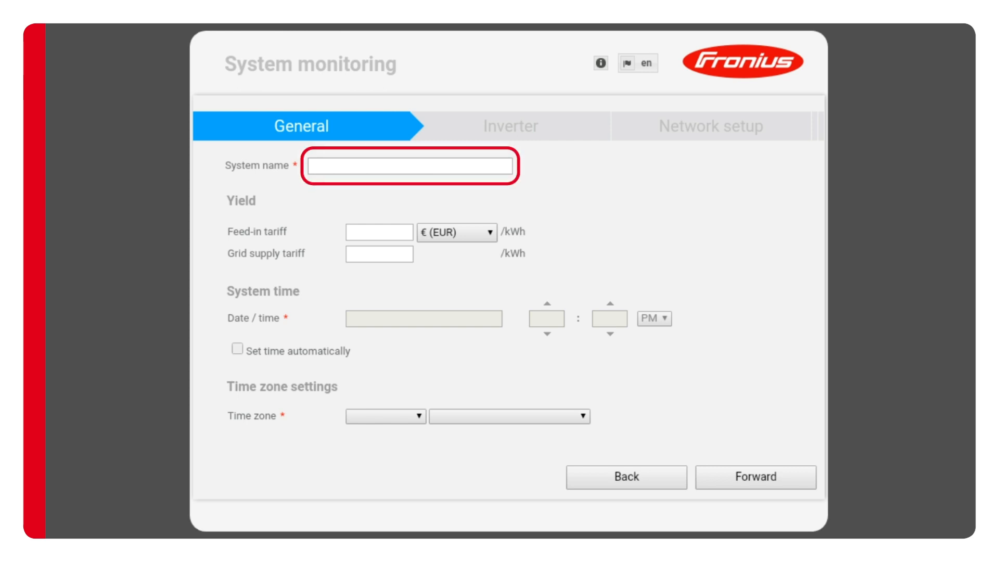
type("Name")
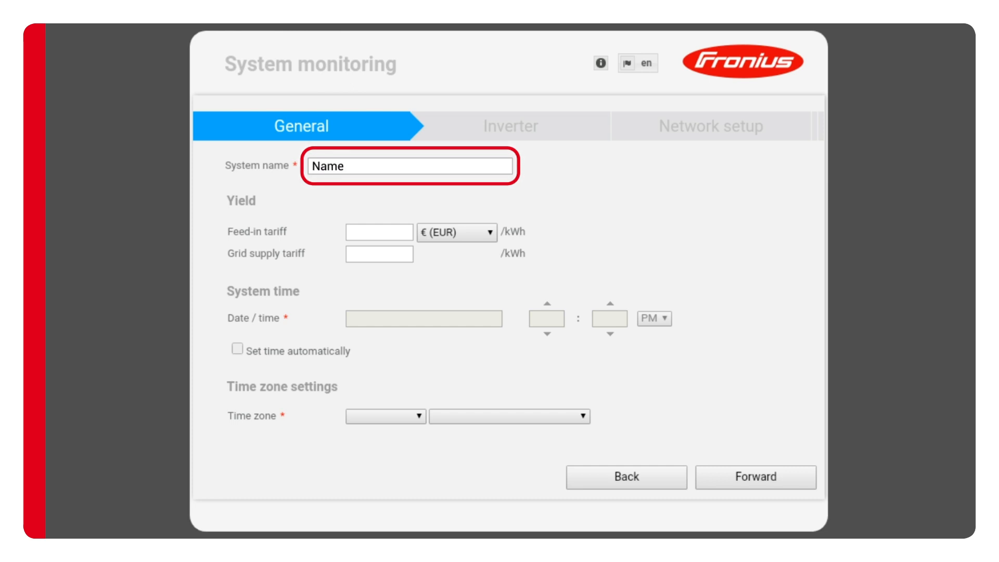
type("- system ow")
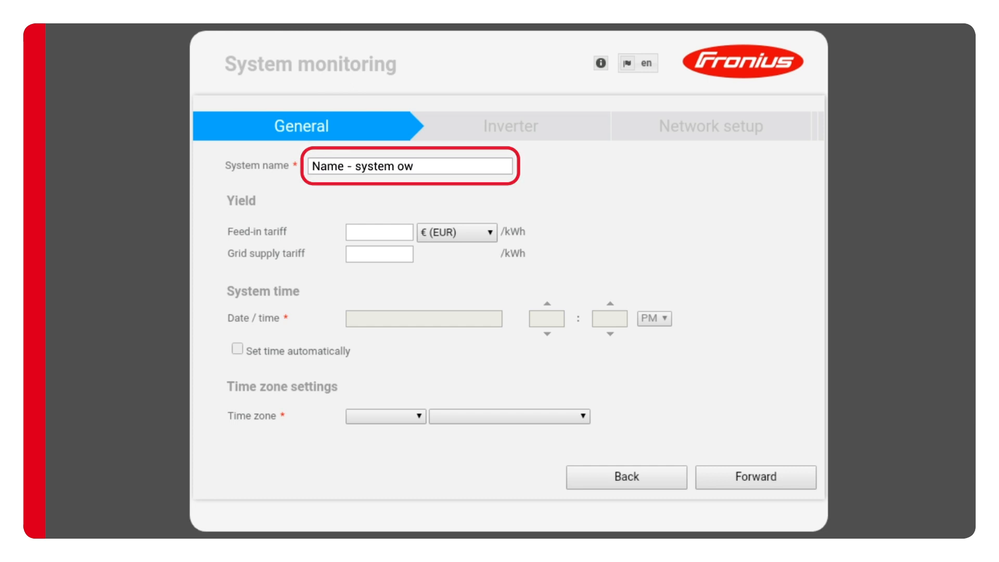
type("ner")
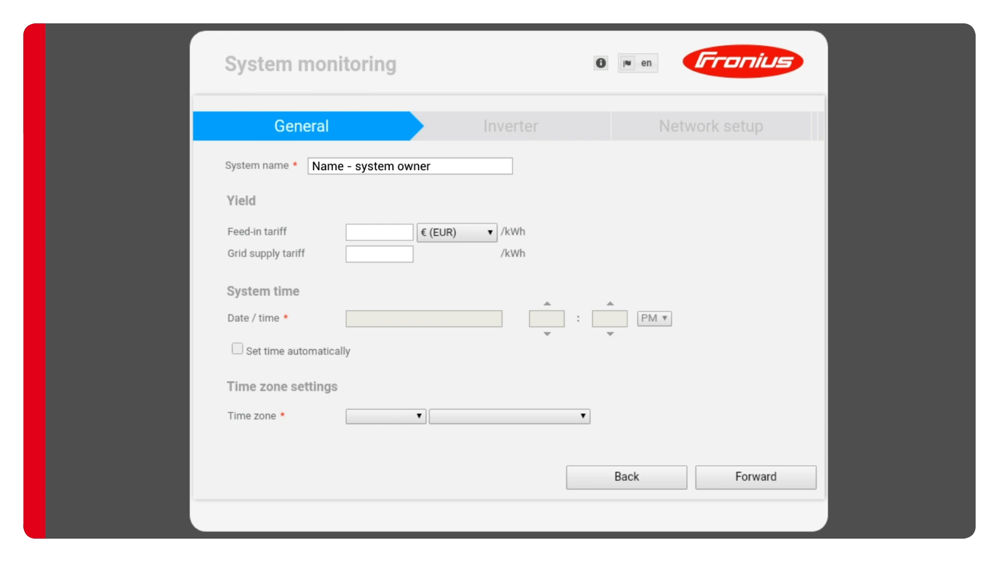
Step: Enter feed-in tariff 0,12 and grid tariff 0,25 €/kWh, time zone Europe/Vienna
type("0,1")
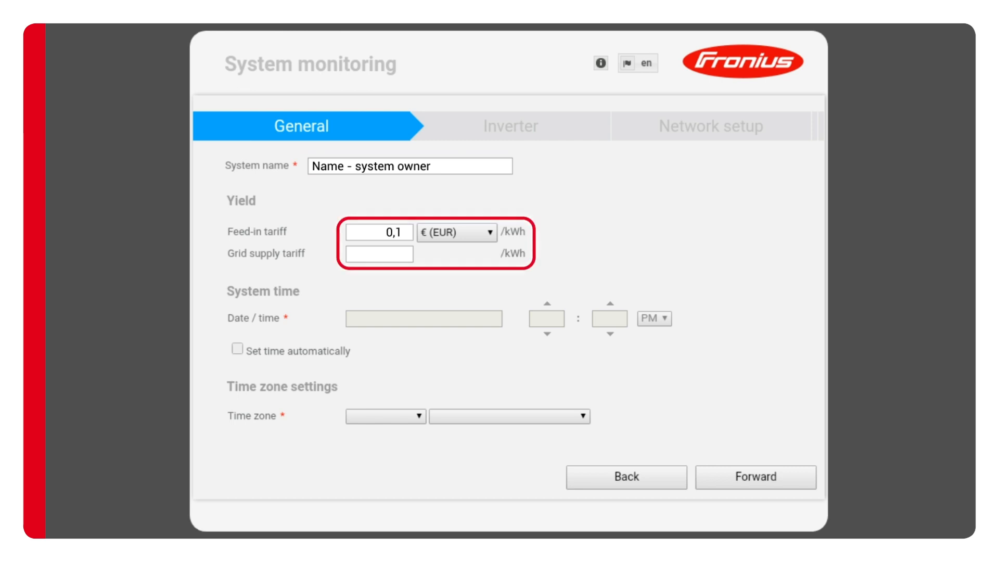
type("0,25")
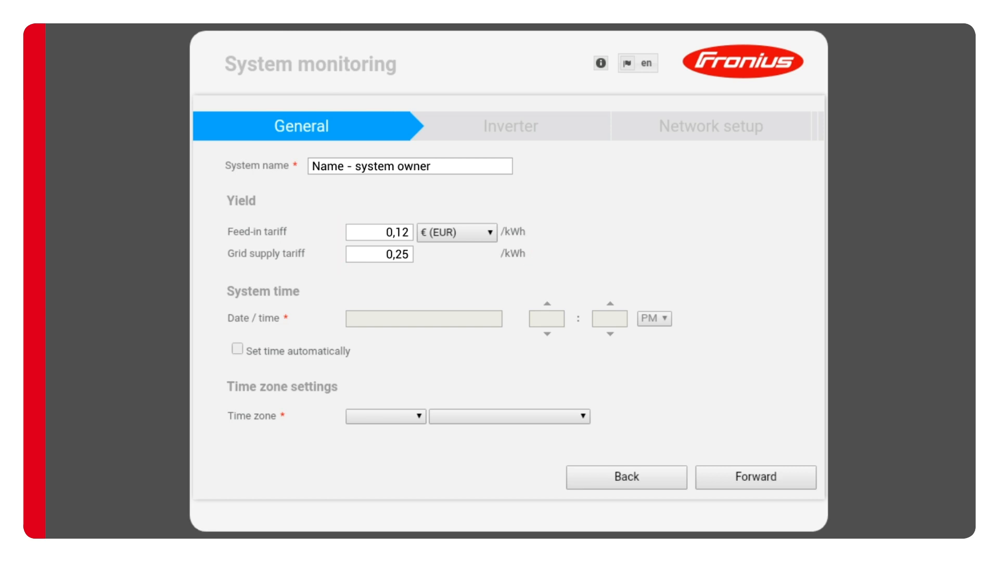
left_click(384, 430)
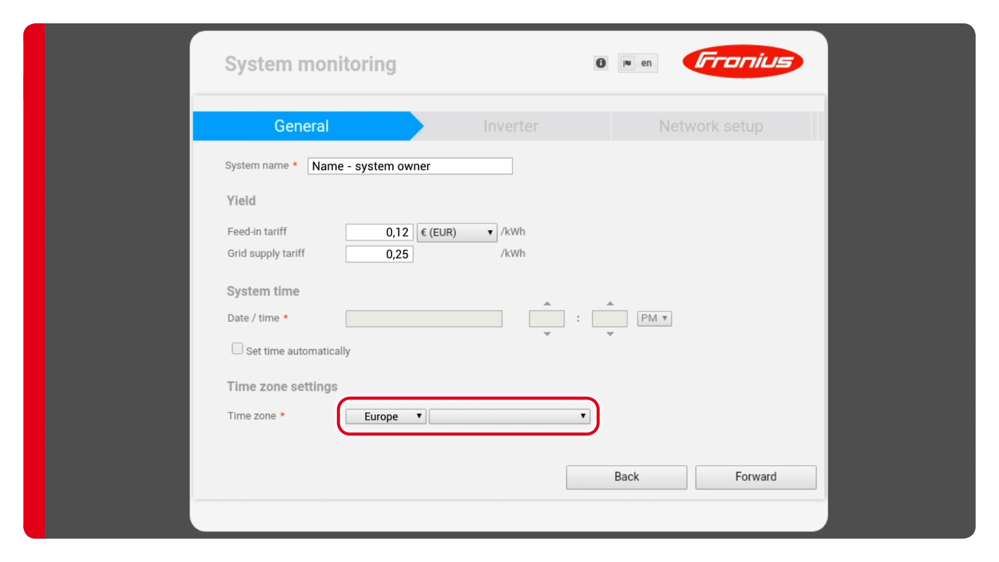
left_click(508, 416)
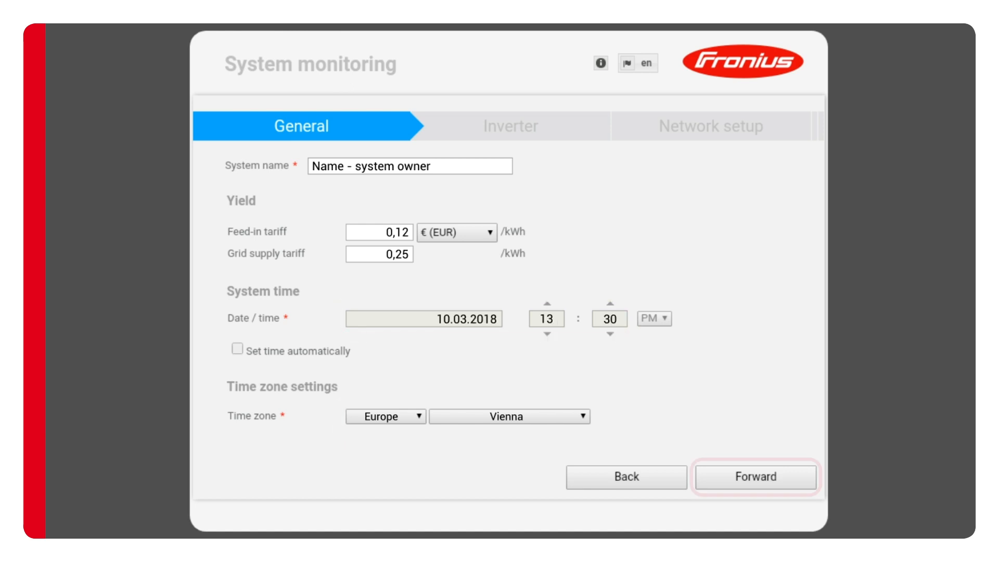
Step: On the Inverter page, enter 15000 Wp PV power for the Symo 15.0-3-M
left_click(756, 478)
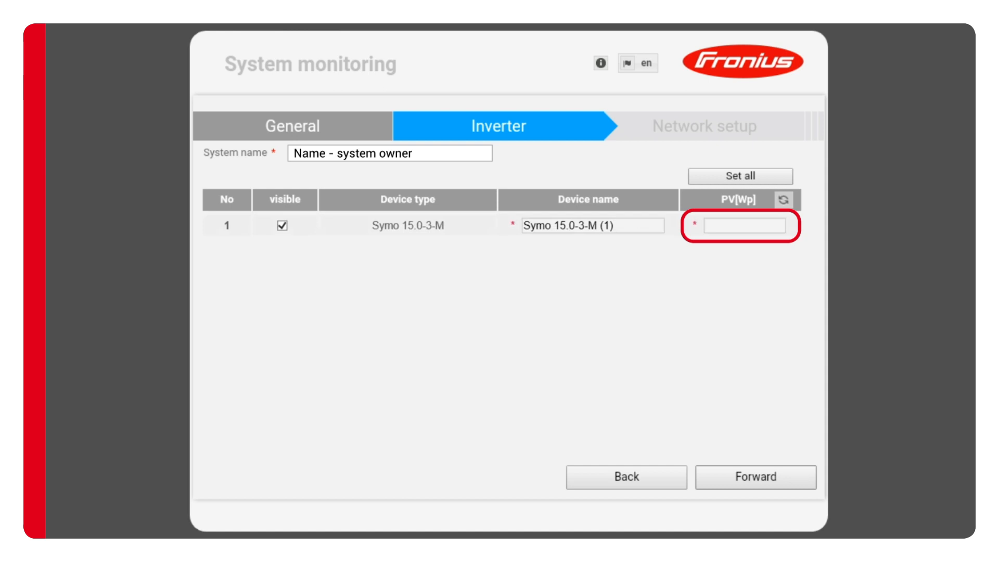
type("15000")
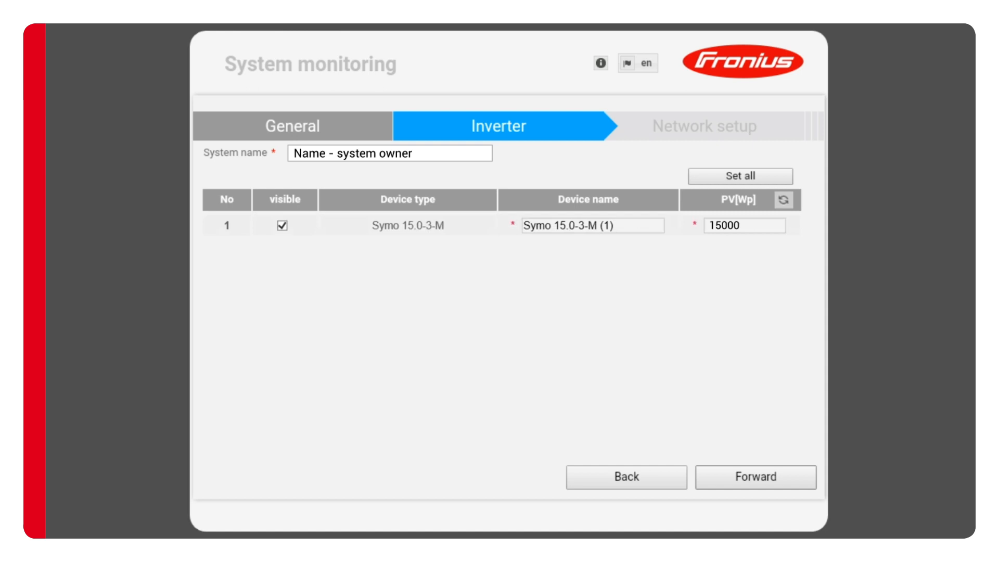
left_click(754, 490)
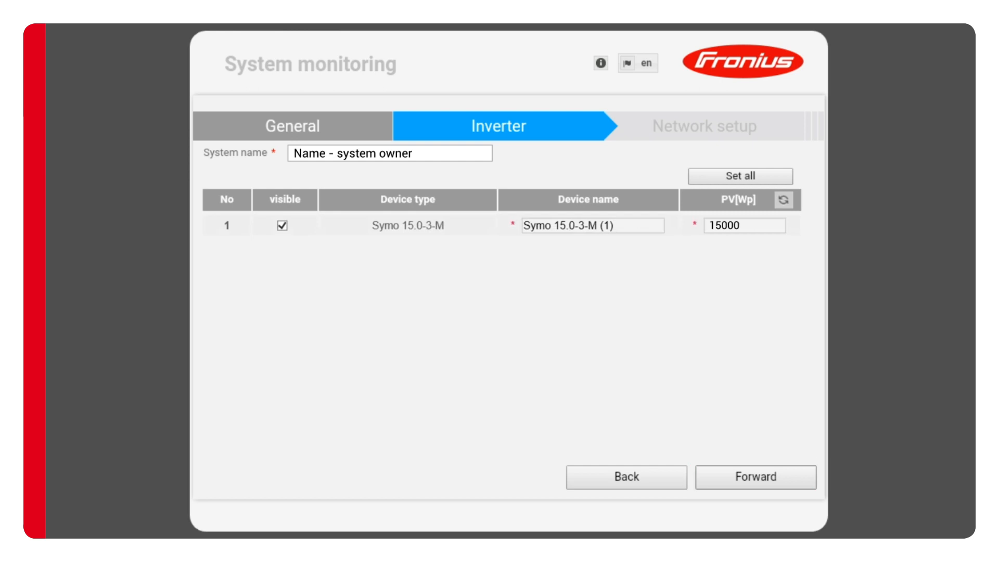
Step: Select Solar.web via WLAN for network setup and accept the data-relay Note
left_click(757, 477)
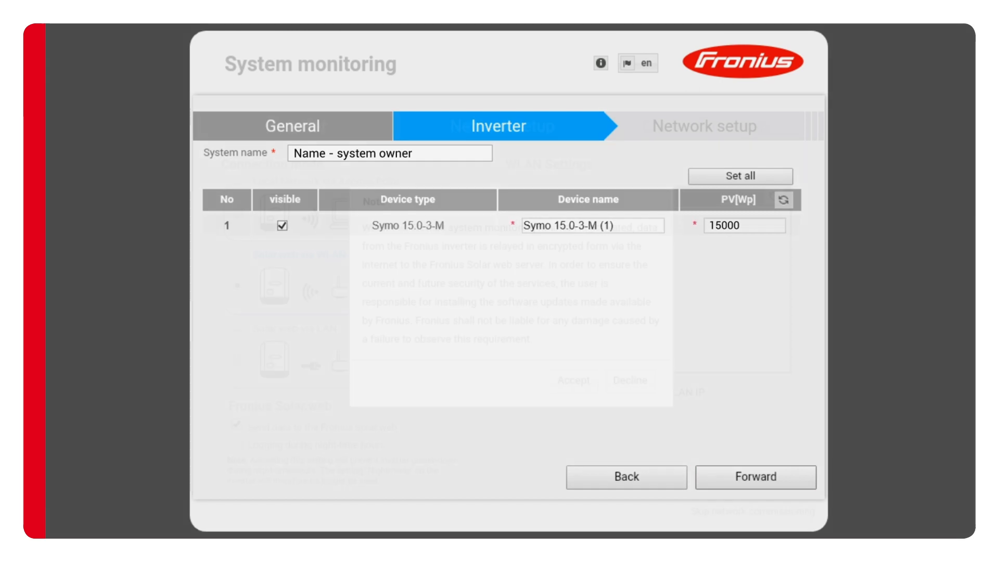
left_click(756, 477)
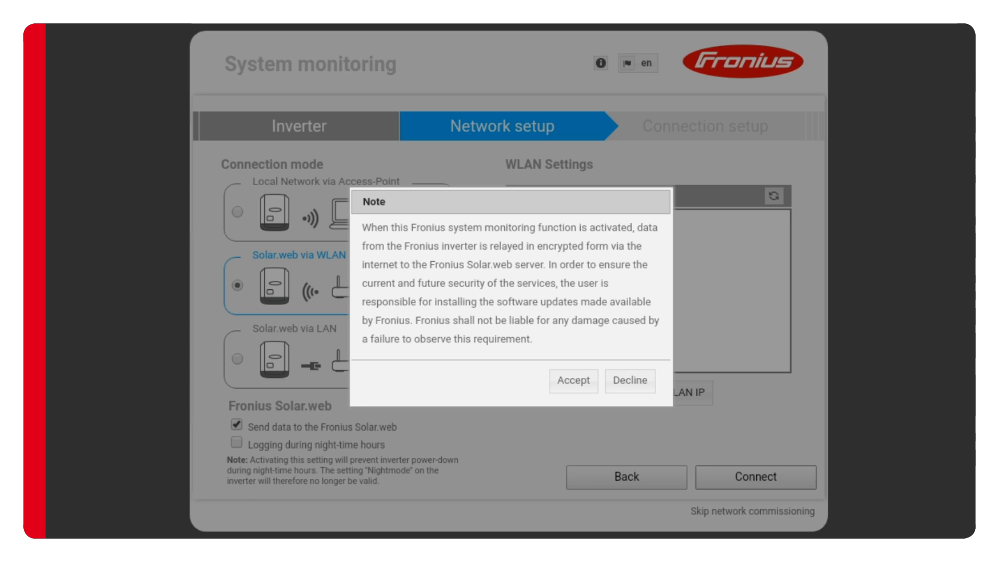
left_click(573, 380)
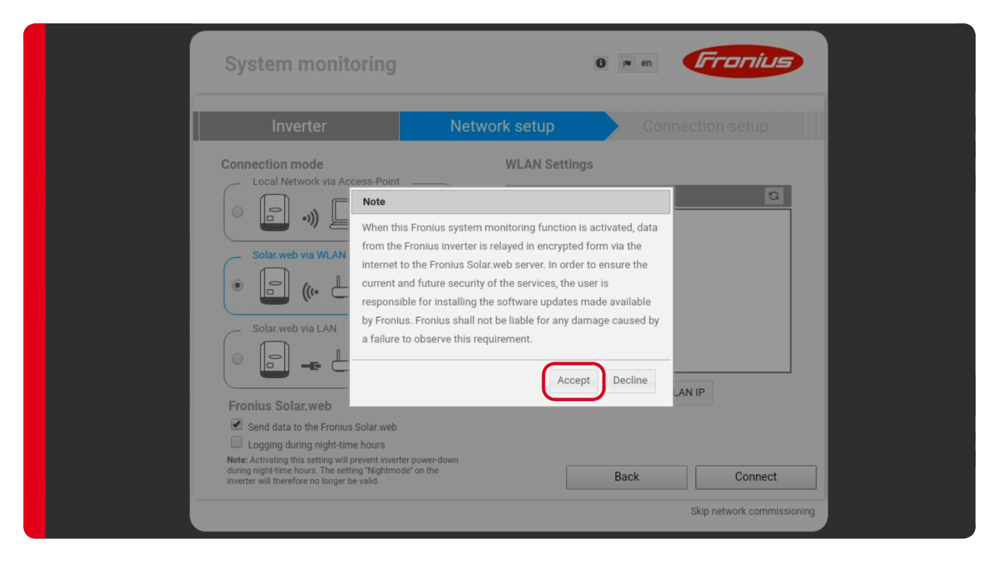
left_click(572, 380)
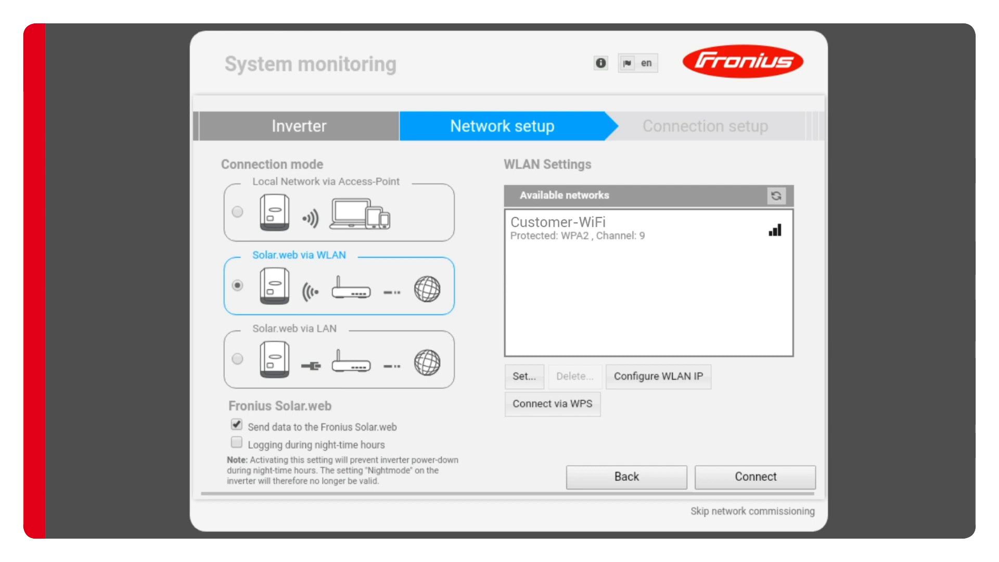
Step: Save 'WiFi-Password' for Customer-WiFi and connect the datamanager to that network
left_click(643, 229)
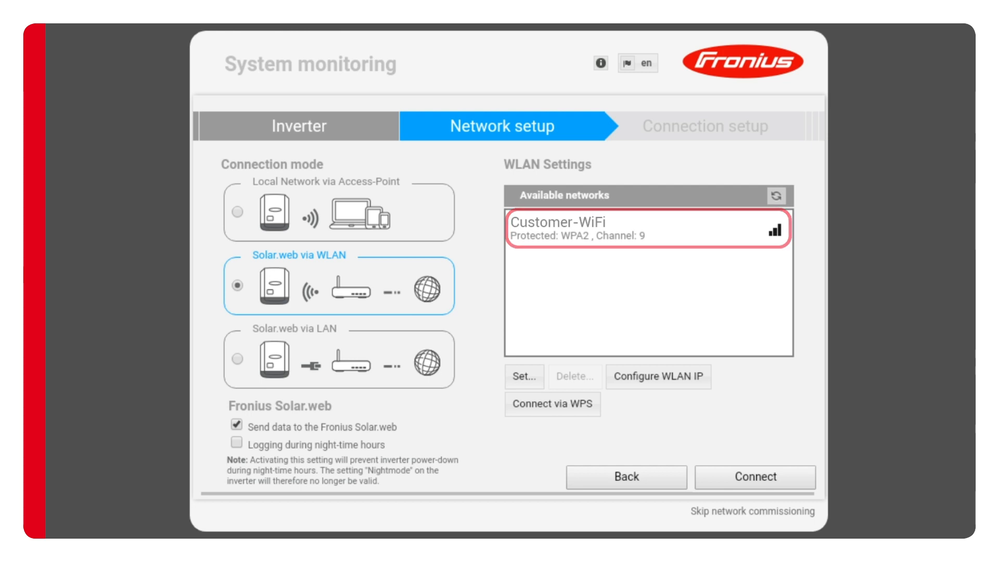
left_click(523, 377)
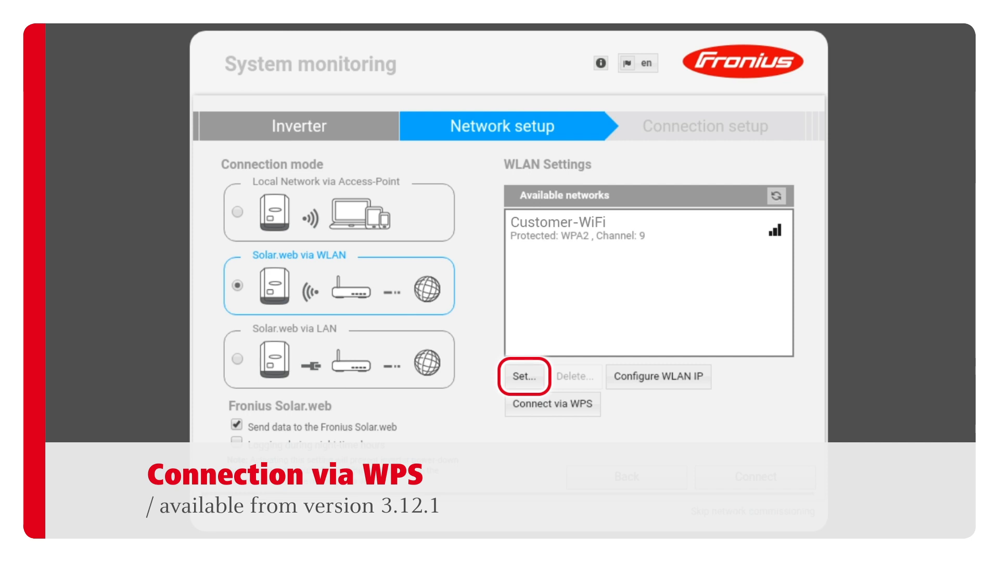
left_click(523, 376)
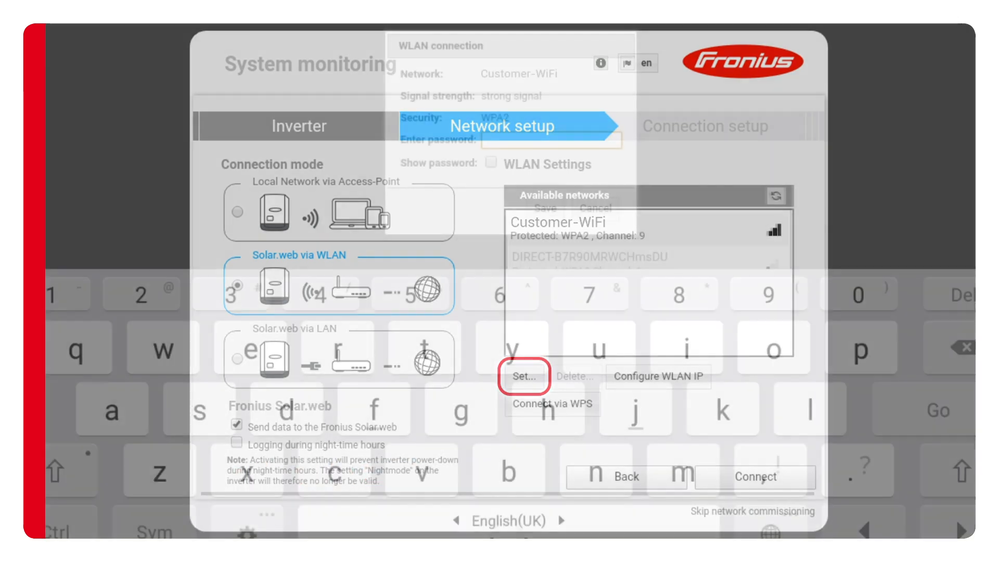
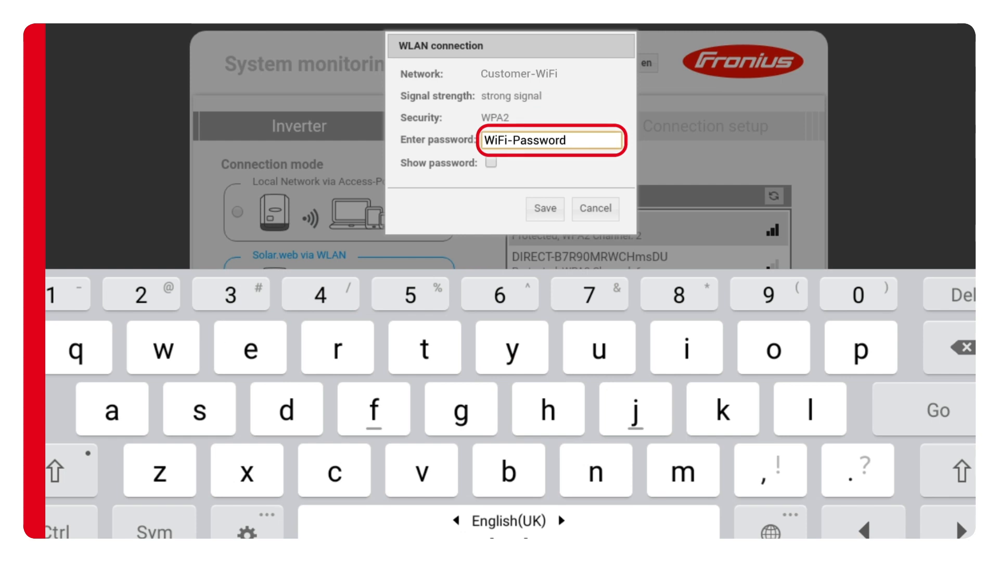
left_click(545, 208)
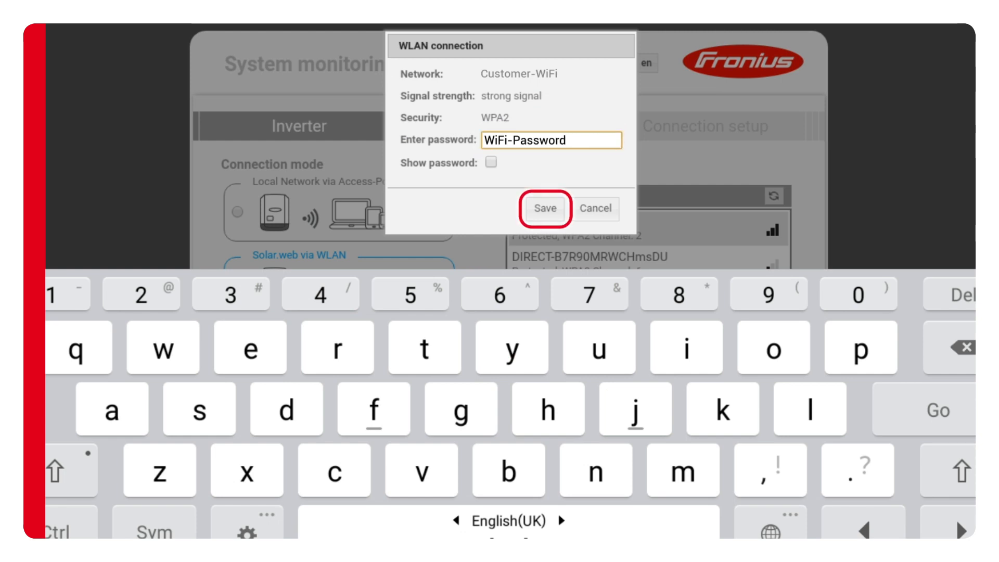
left_click(545, 209)
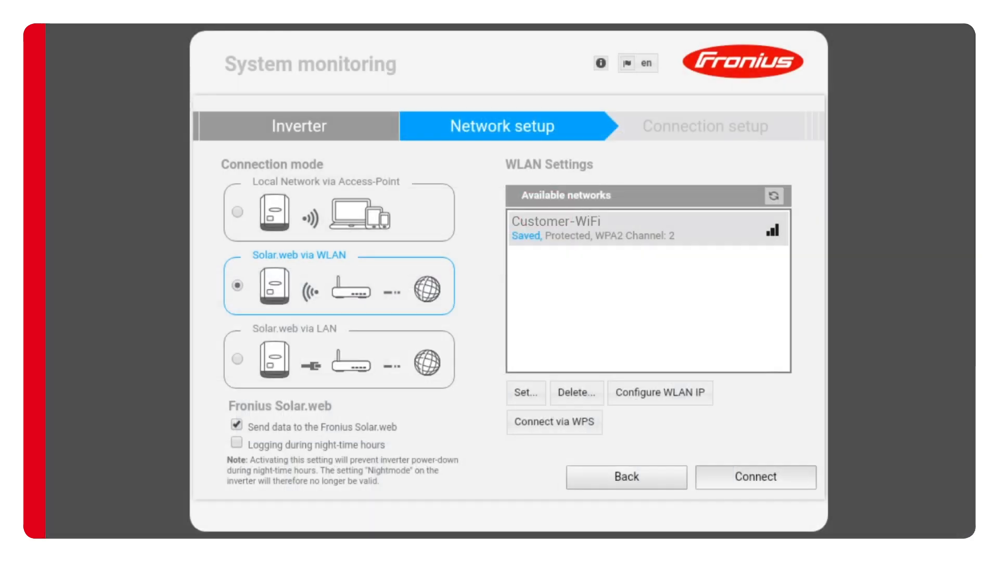
left_click(755, 477)
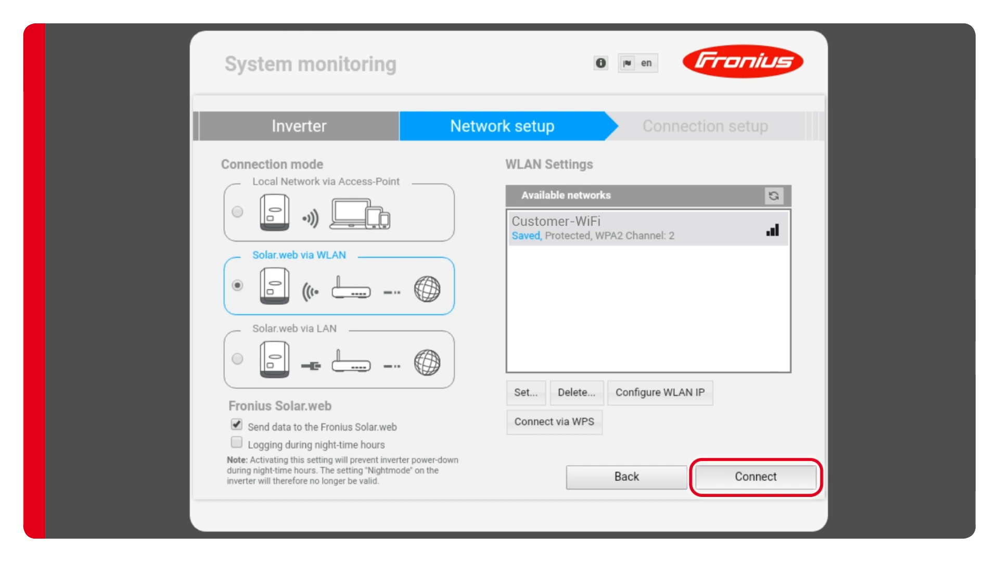
left_click(755, 476)
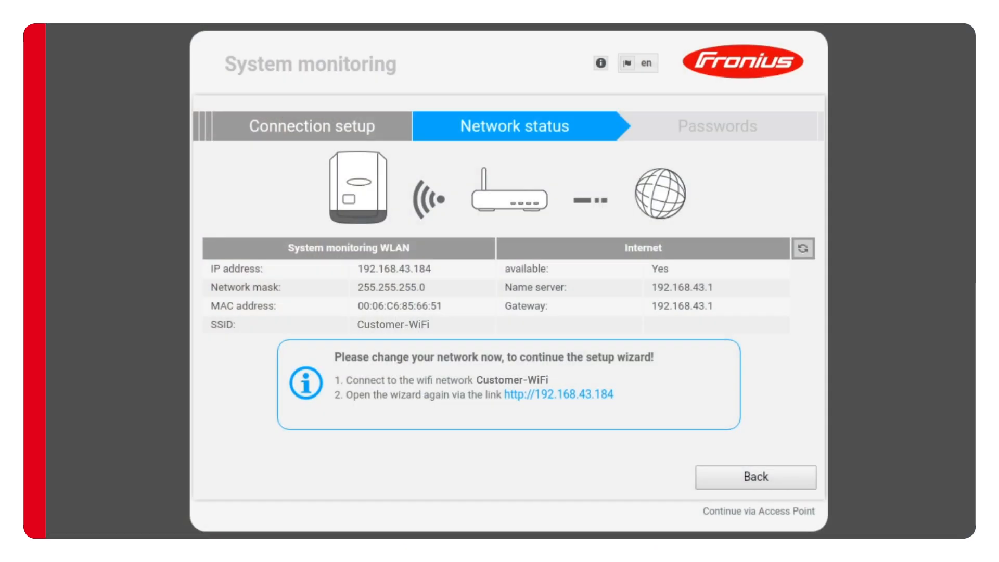
Step: Scroll the Network status page to review IP address and internet availability
scroll("down", 3)
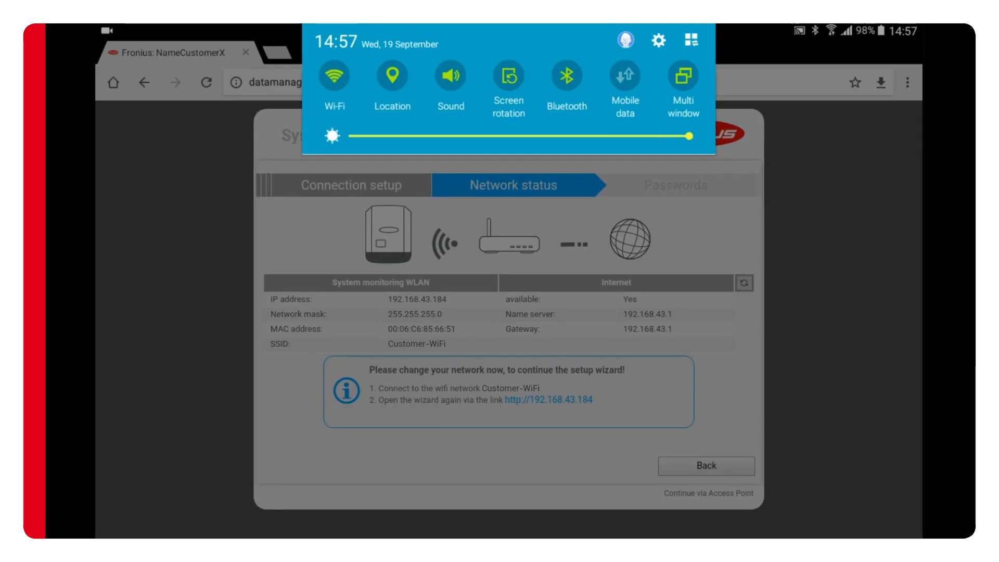
Step: Switch the tablet's Wi-Fi to Customer-WiFi, entering its password
left_click(334, 77)
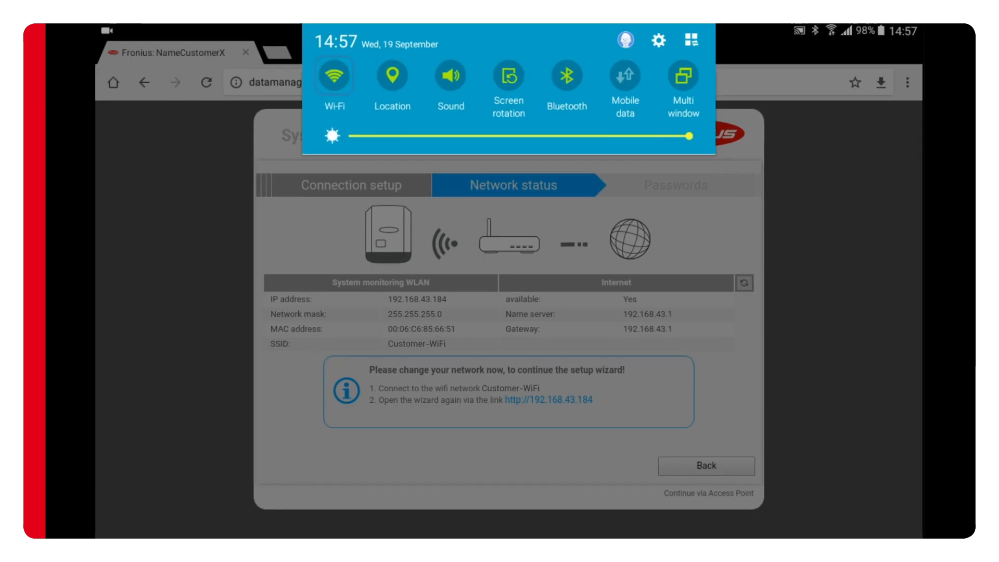
left_click(334, 77)
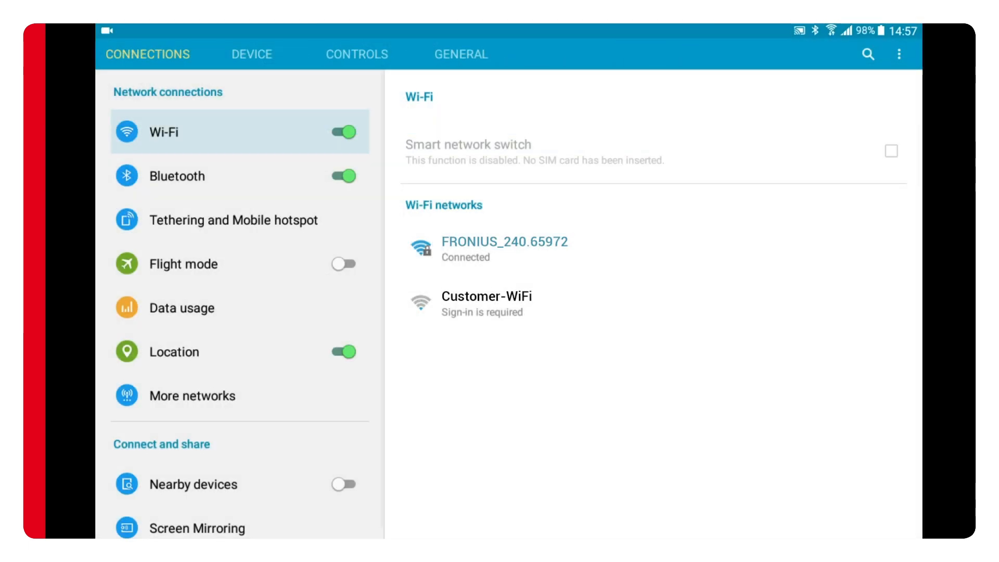
left_click(487, 303)
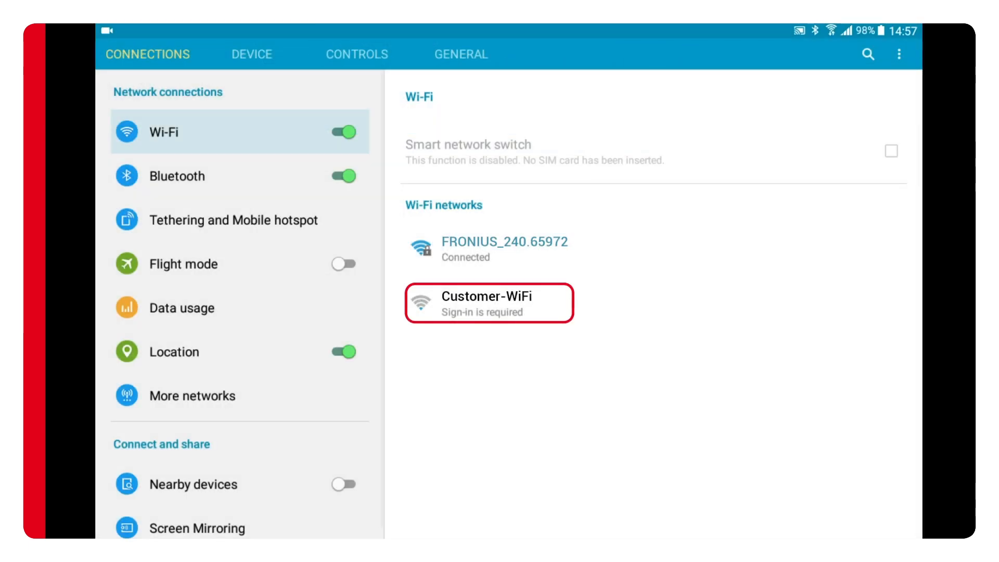
left_click(486, 302)
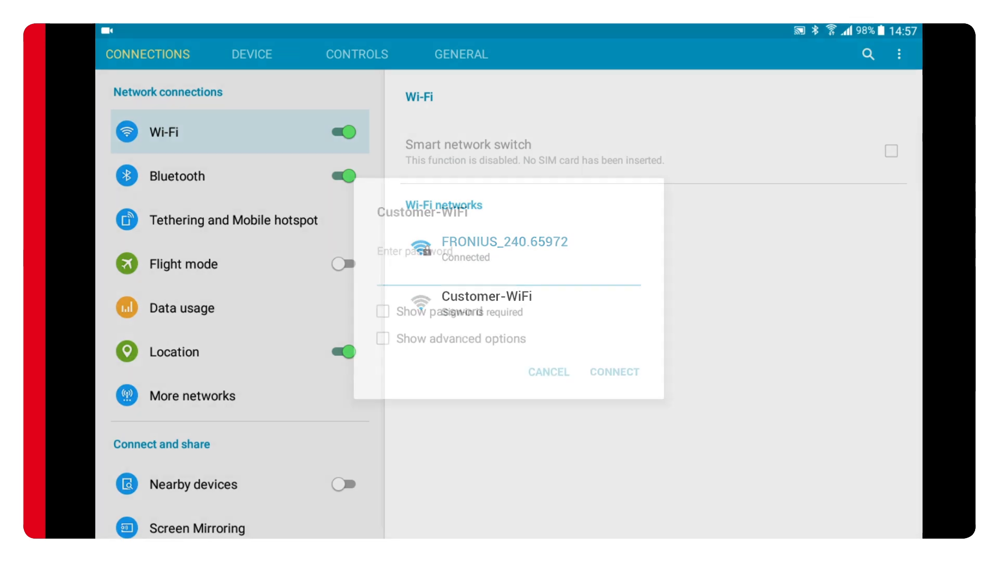
type("WiFi-Password")
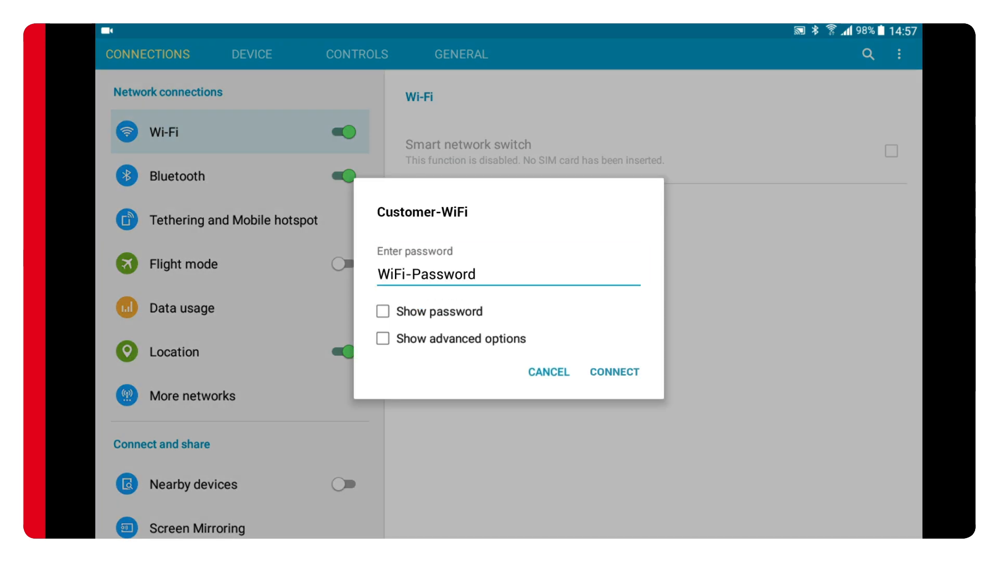
left_click(614, 372)
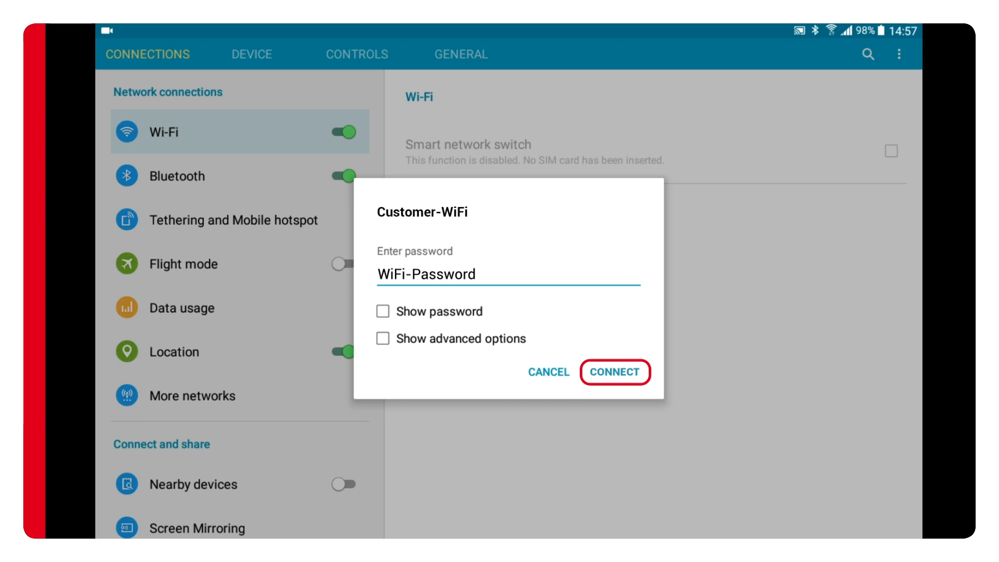
left_click(615, 372)
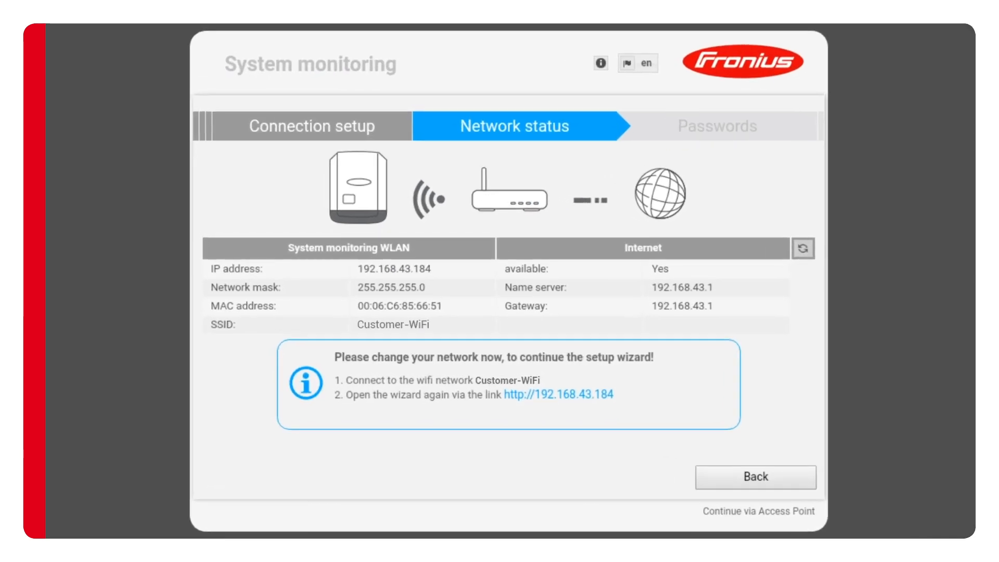
Step: Reload the wizard and advance from Network status to the Passwords page
left_click(559, 395)
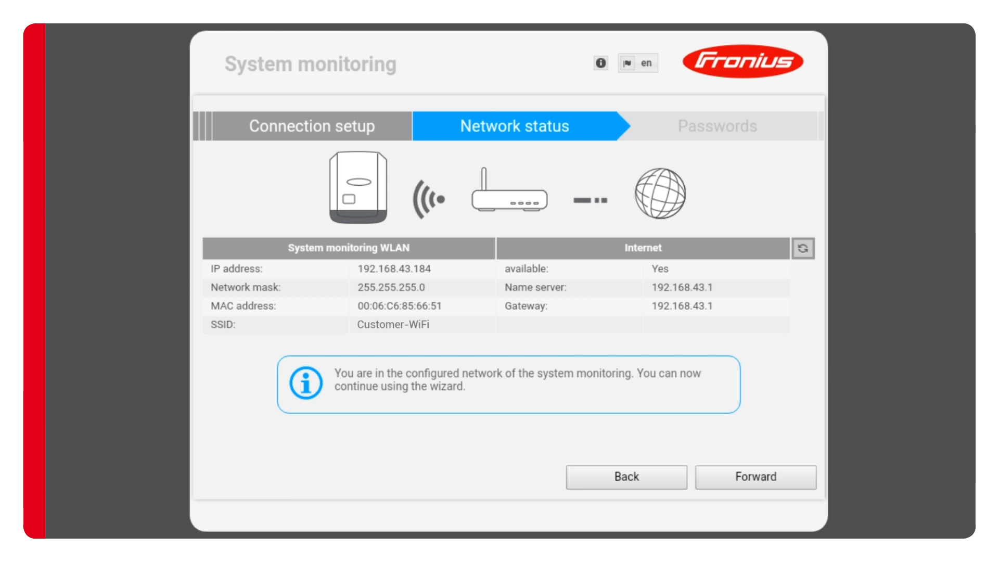
left_click(756, 491)
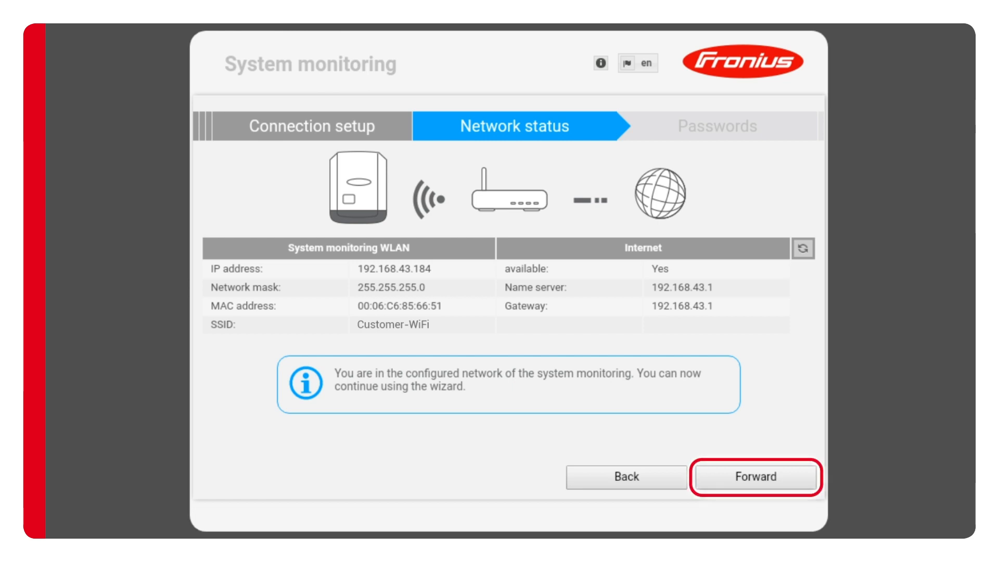
left_click(755, 477)
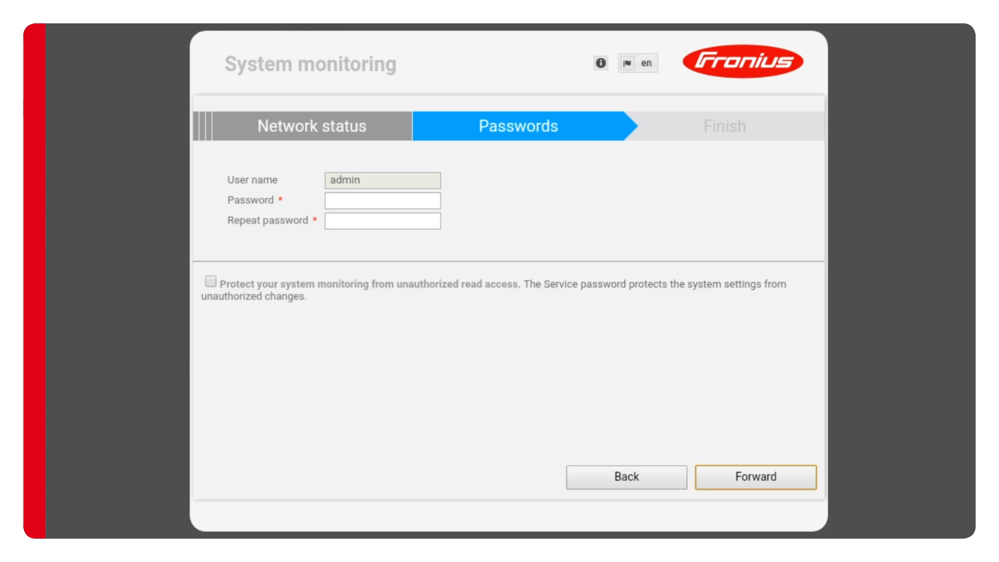
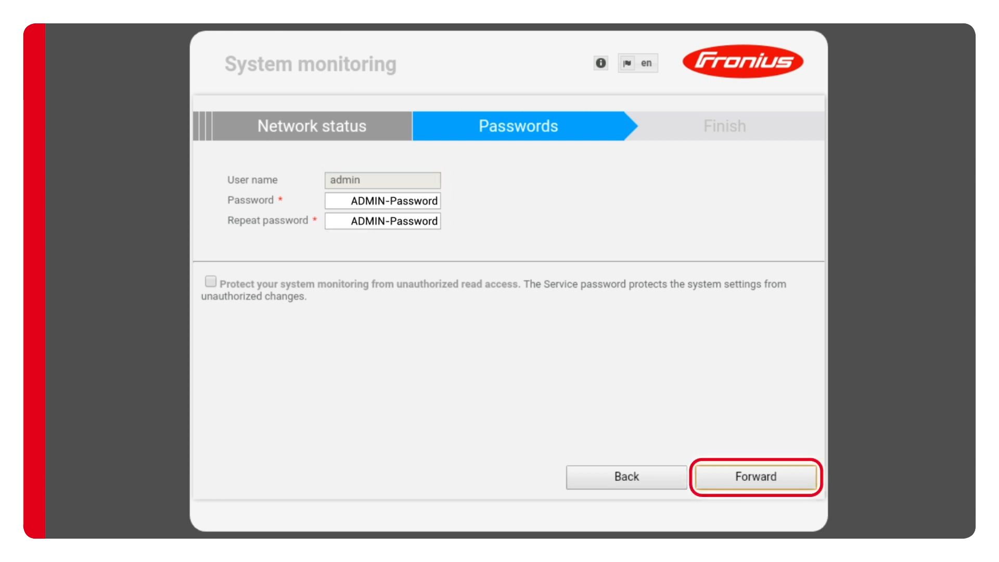
left_click(757, 478)
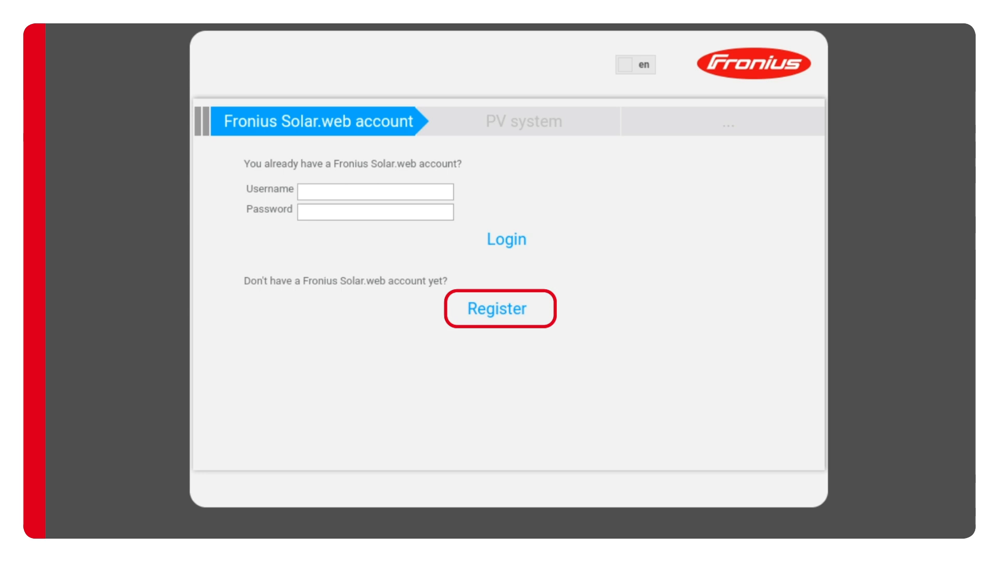
Step: Submit the Solar.web username and password to log in
type("Password")
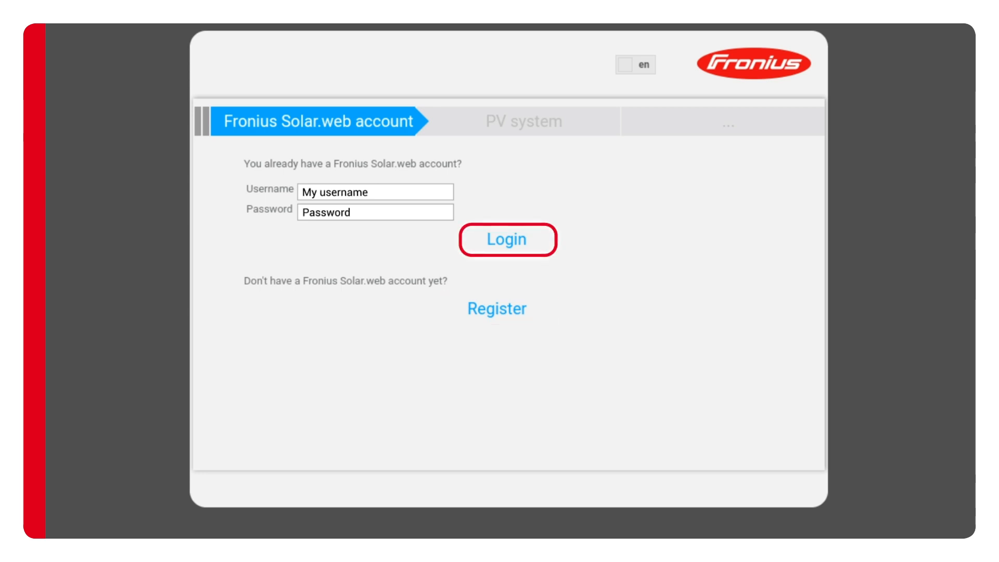
left_click(507, 239)
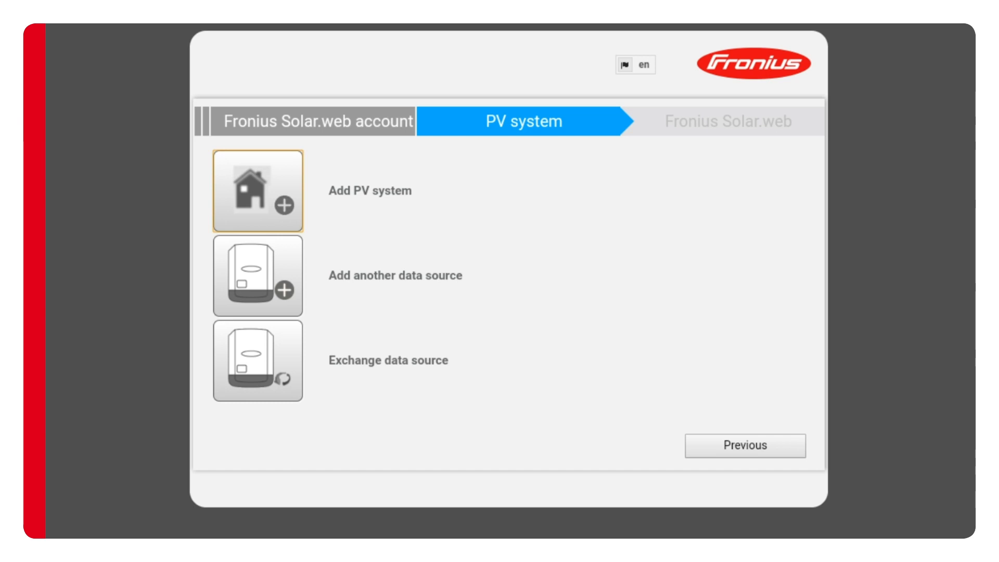
left_click(257, 195)
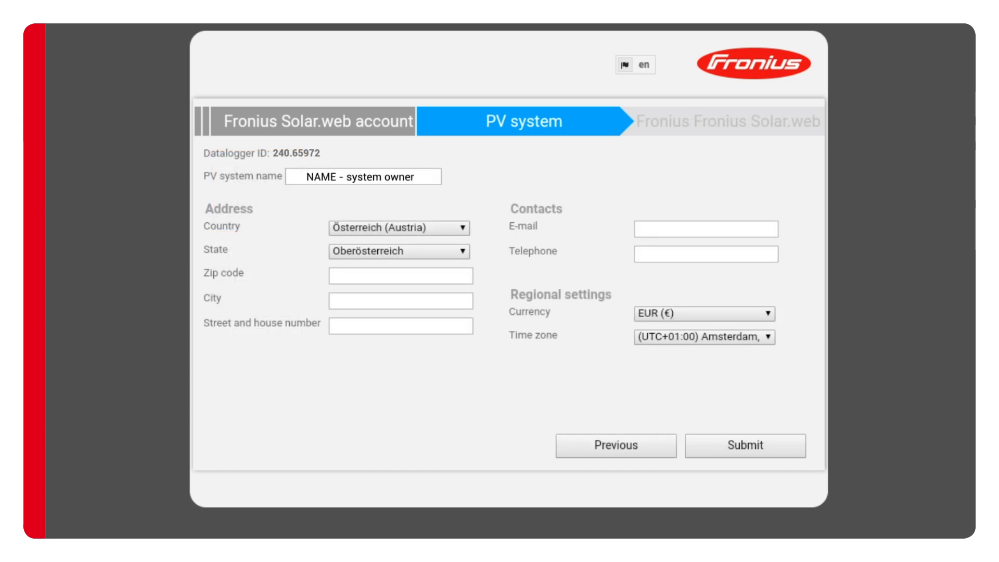
type("4600")
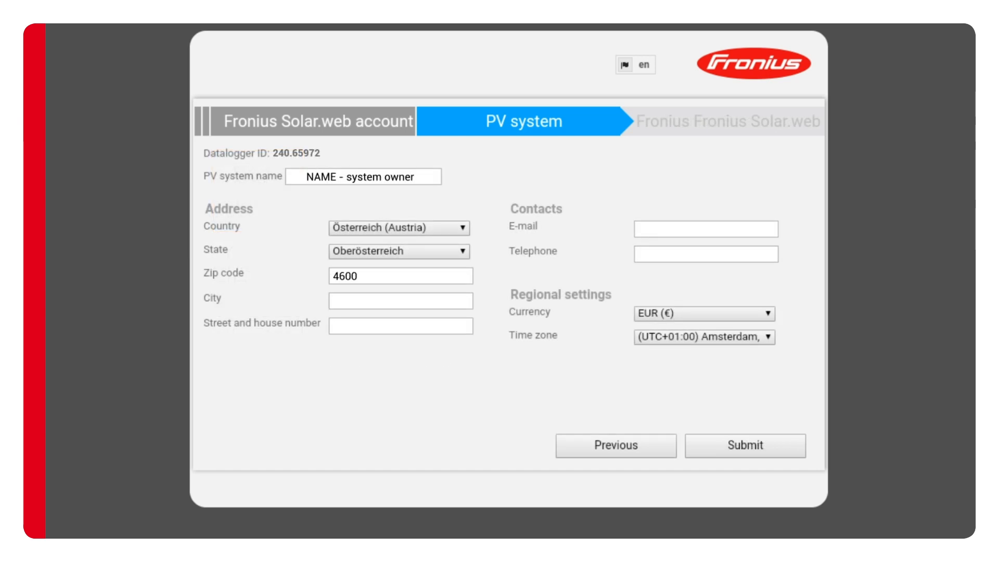
type("Froniusstr. 1")
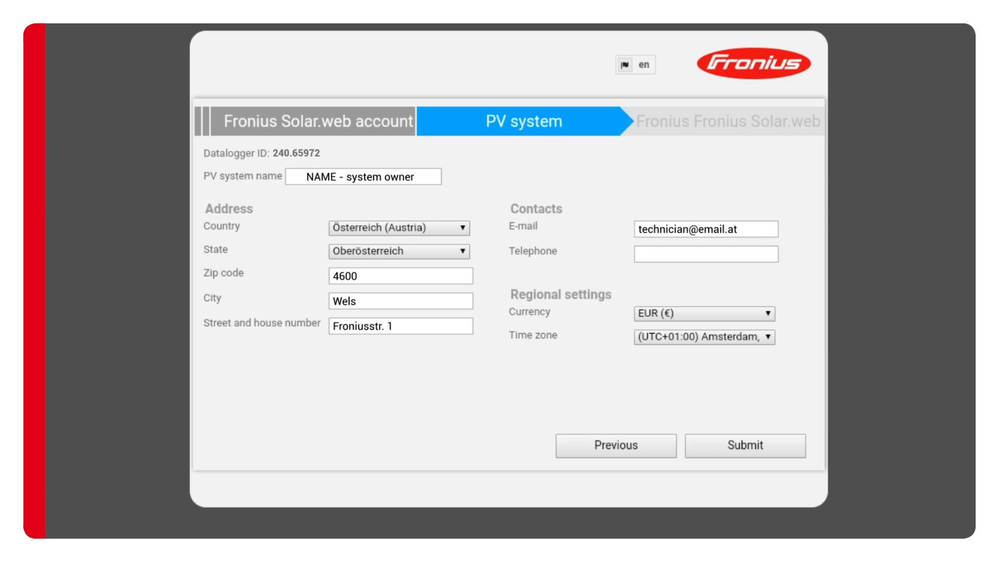
type("0611123456789")
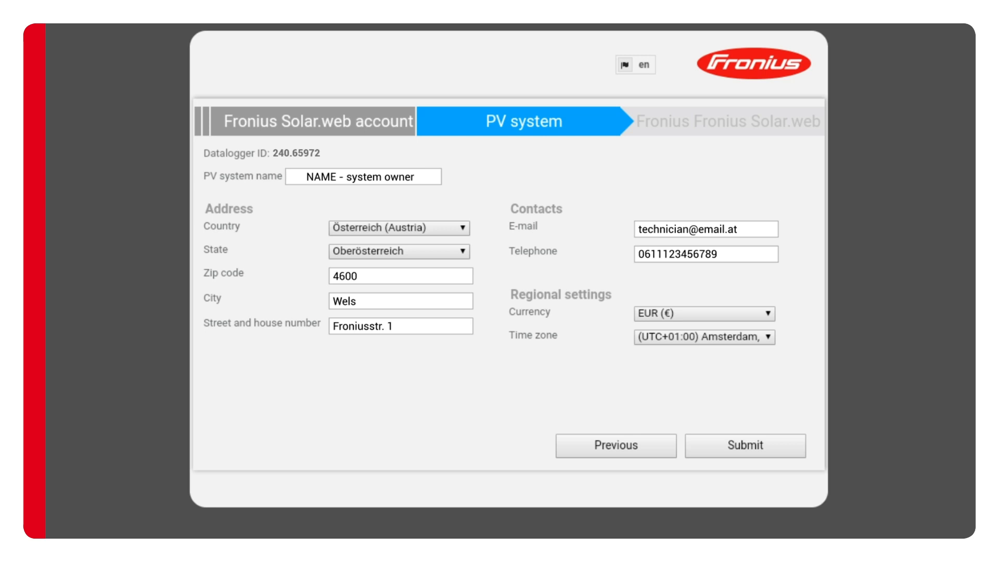
left_click(746, 446)
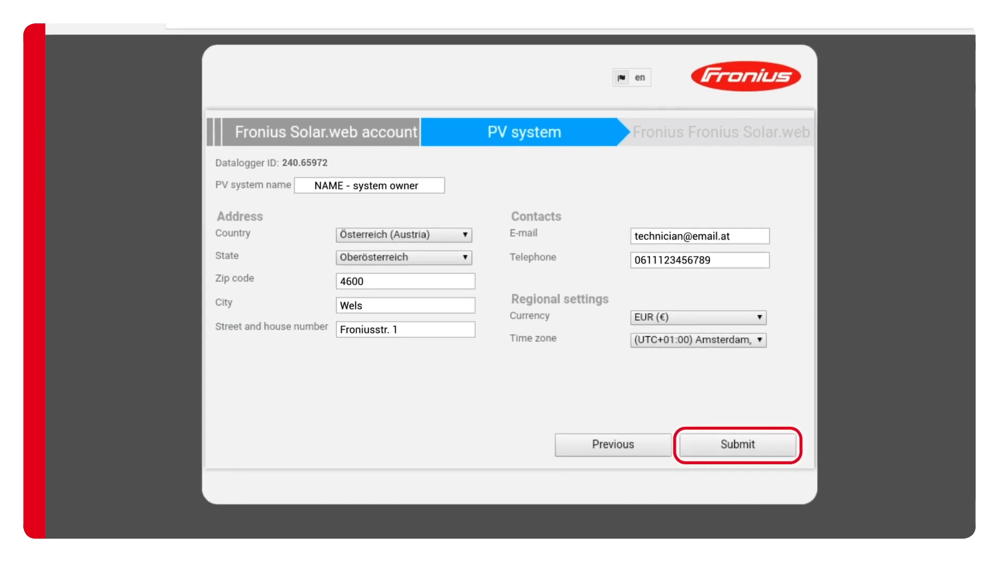
left_click(738, 444)
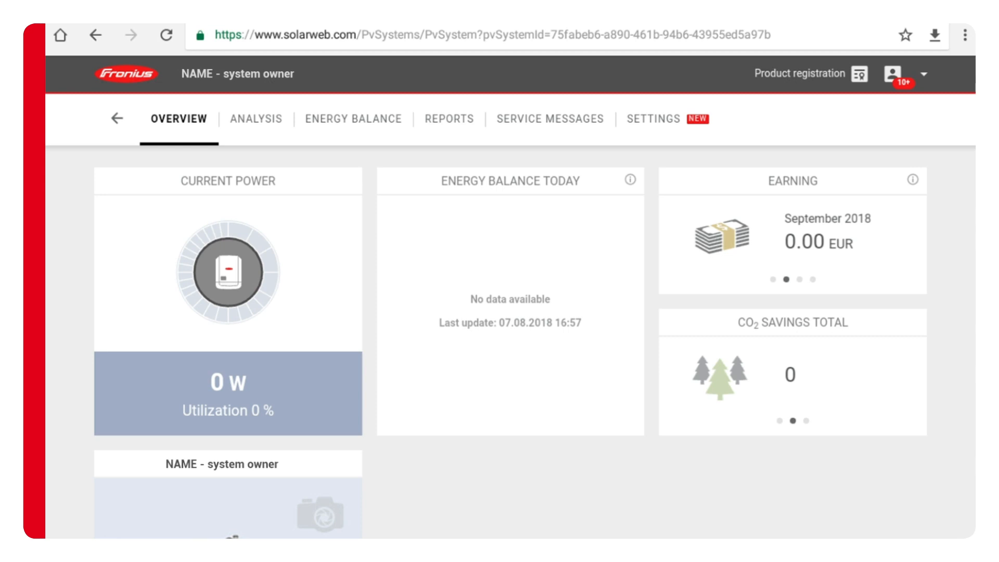